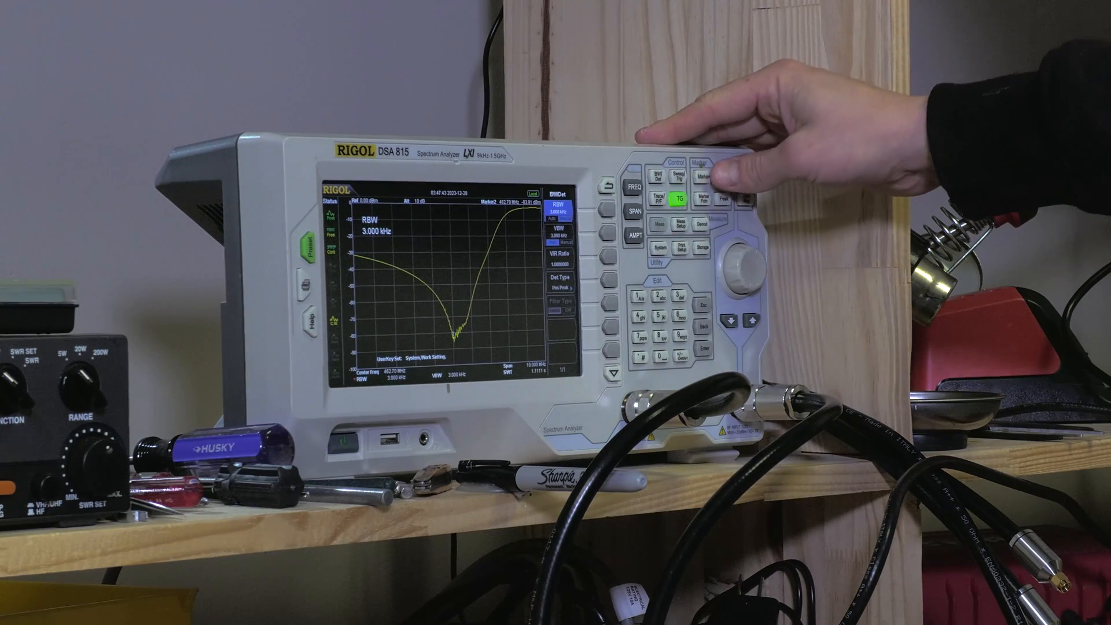
# Open the Marker menu to show the marker reading 492.7 MHz at -83.77 dBm.
pyautogui.click(688, 176)
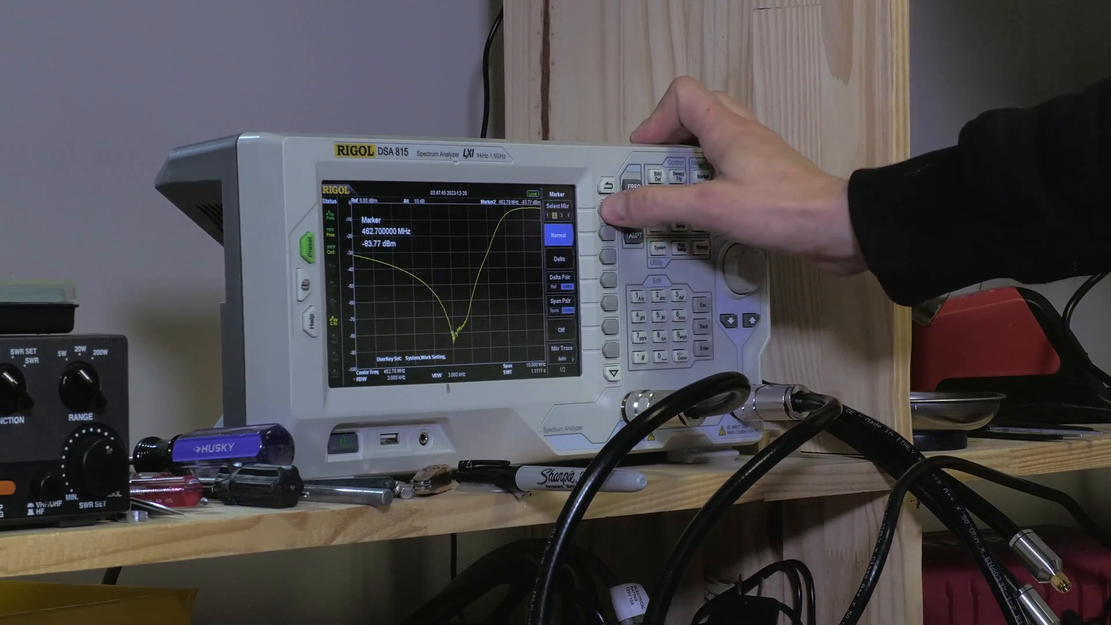